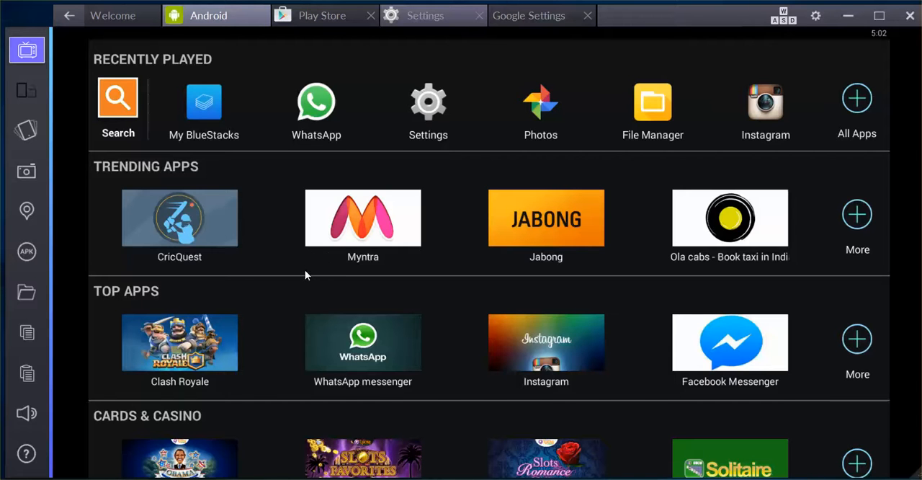
mouse_move(502, 382)
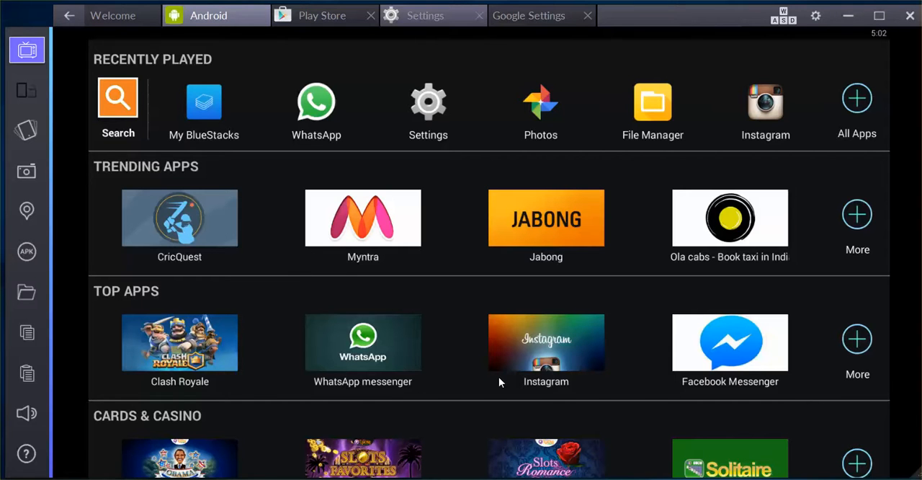
mouse_move(675, 327)
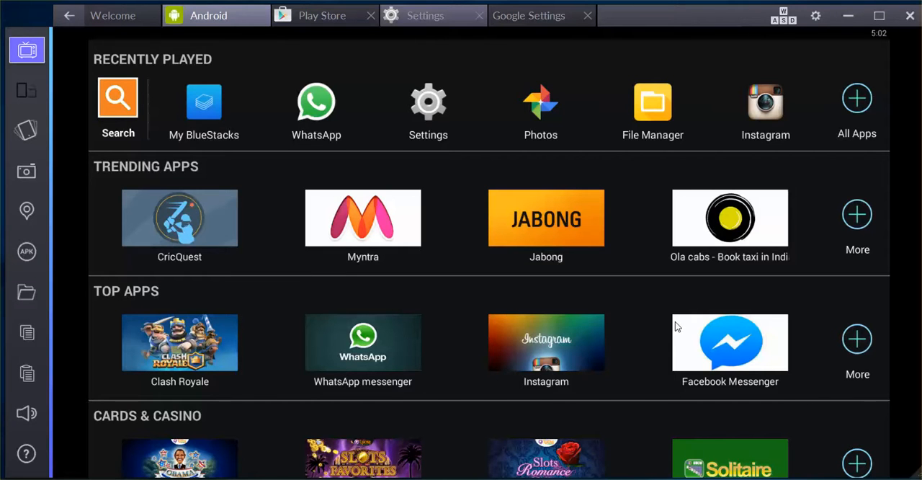
mouse_move(668, 314)
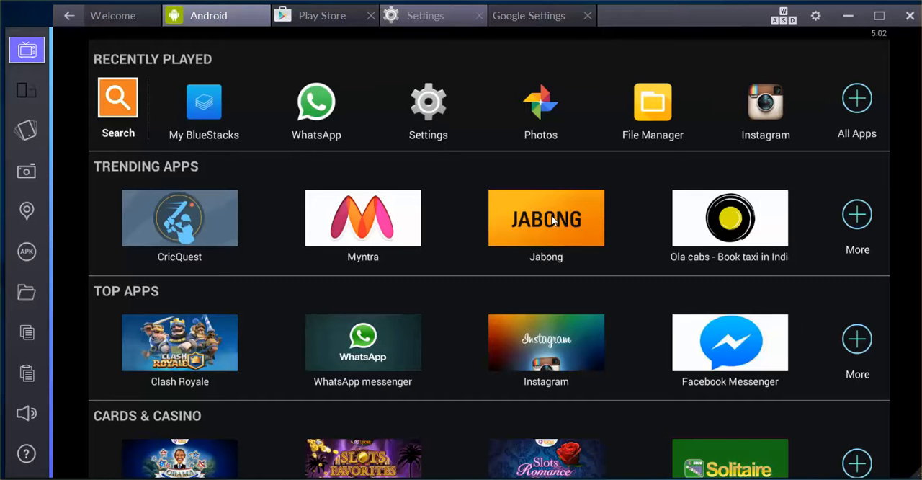
Search the installed-apps catalog for "uber" to reach its Play Store page
click(118, 101)
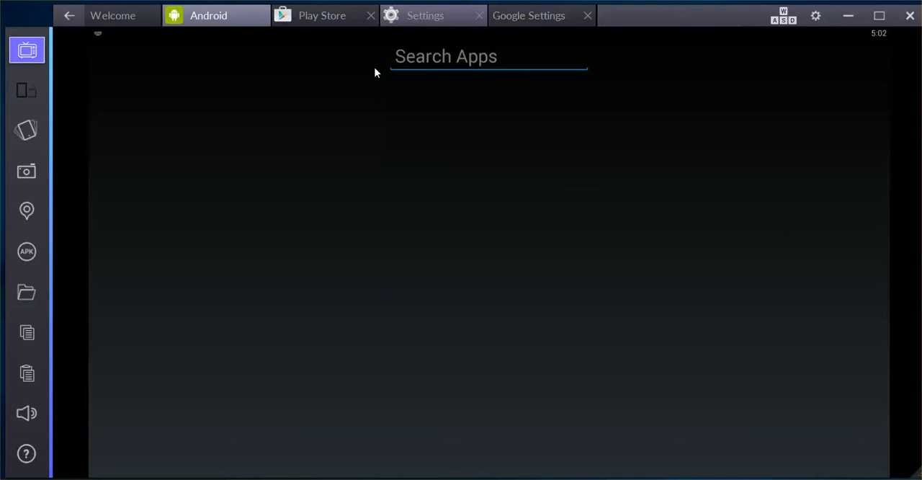
text(ub)
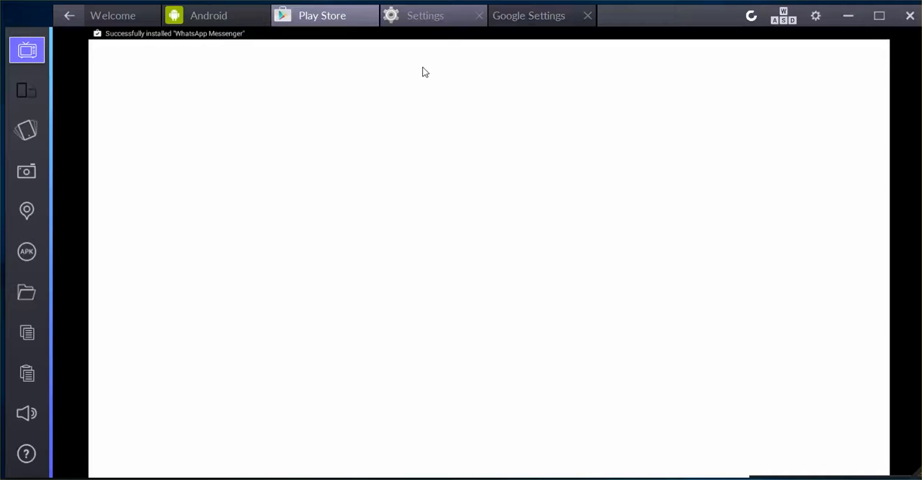
text(uber)
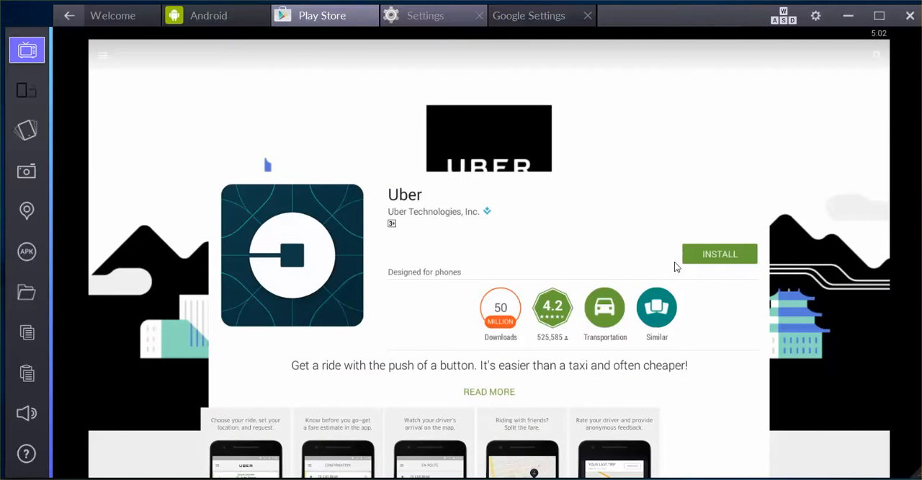
mouse_move(720, 254)
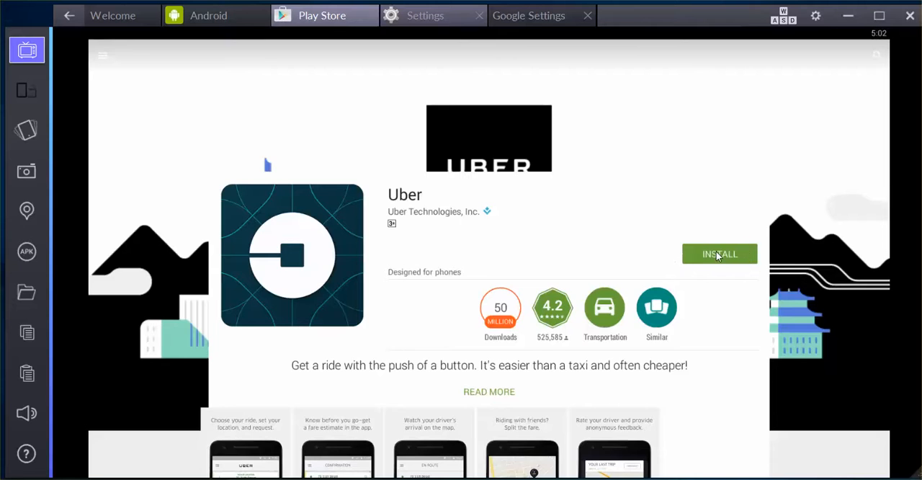
Start installing Uber and accept the app permissions it requests
click(718, 253)
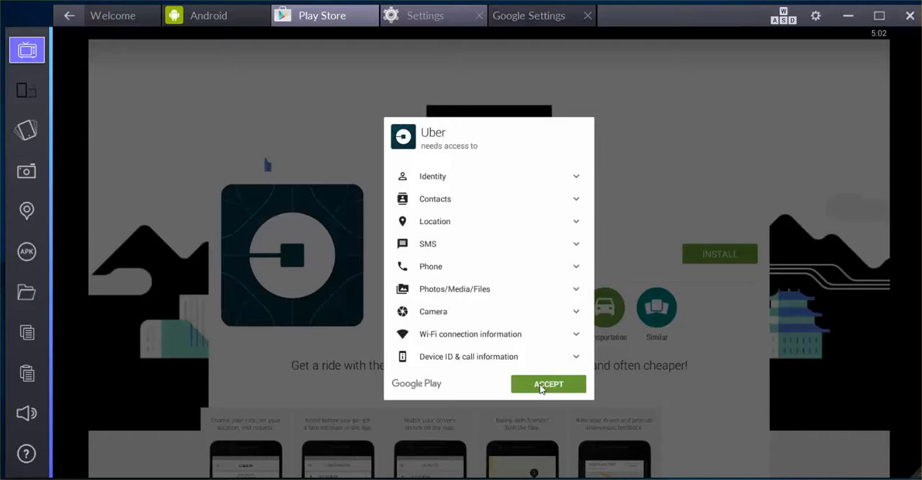
click(547, 383)
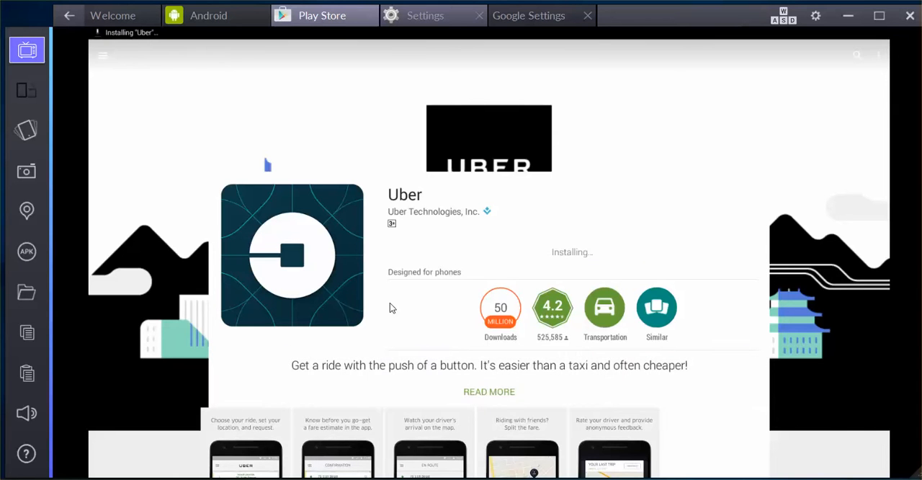
mouse_move(604, 239)
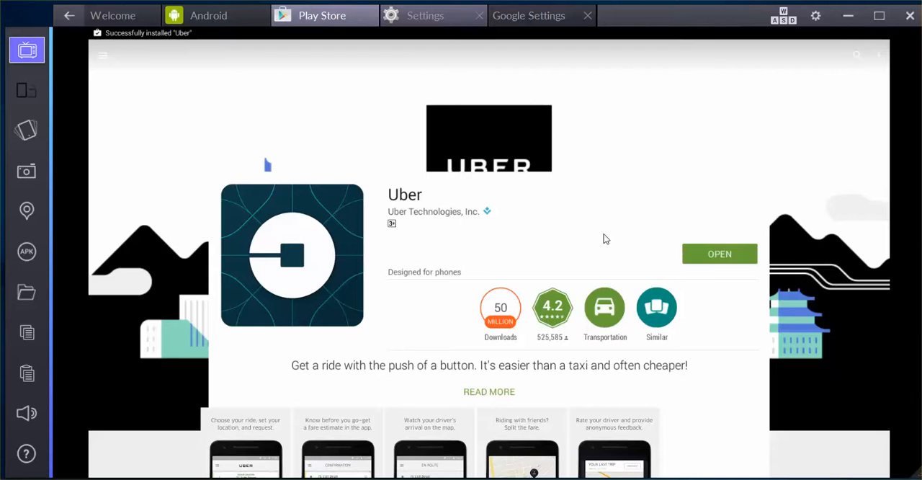
Launch the installed Uber app and proceed to its sign-in form
click(719, 254)
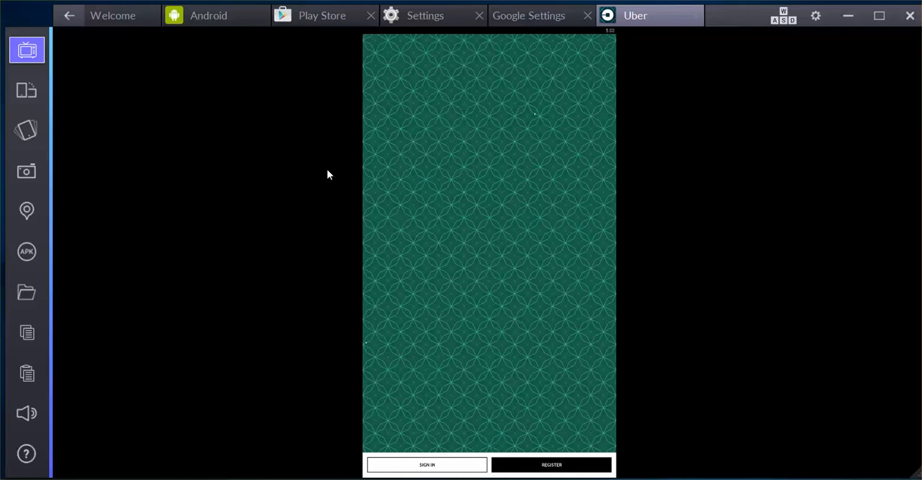
click(427, 464)
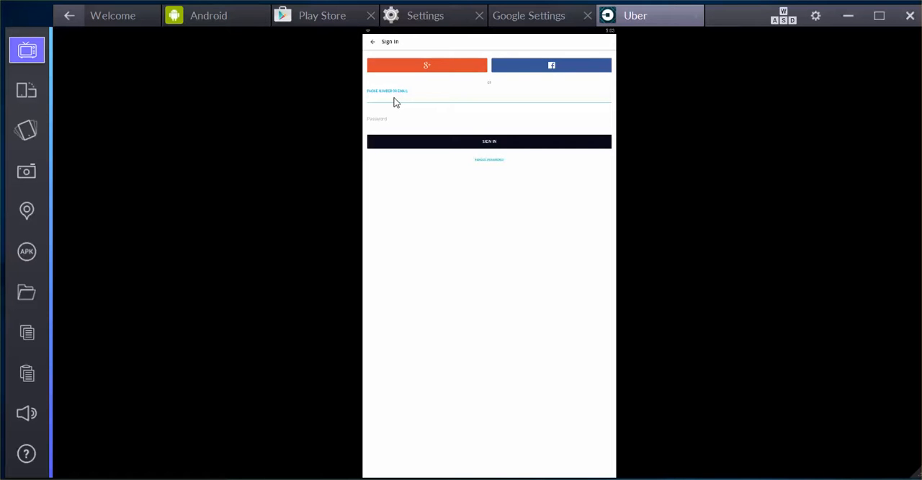
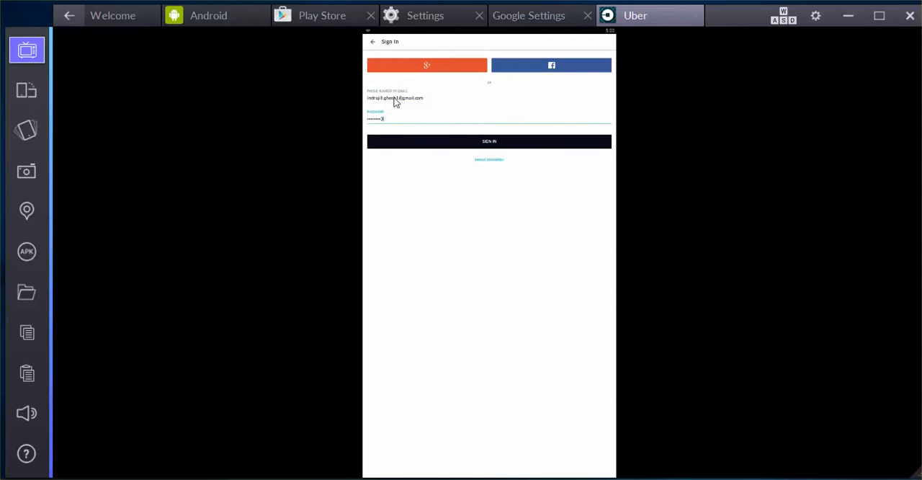
click(490, 142)
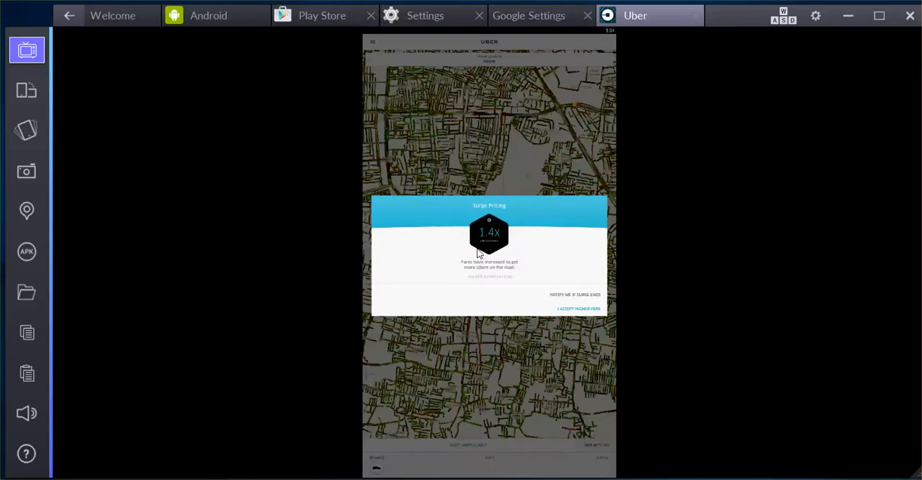
Accept the 1.4x surge fare to reach the ride confirmation map
click(579, 308)
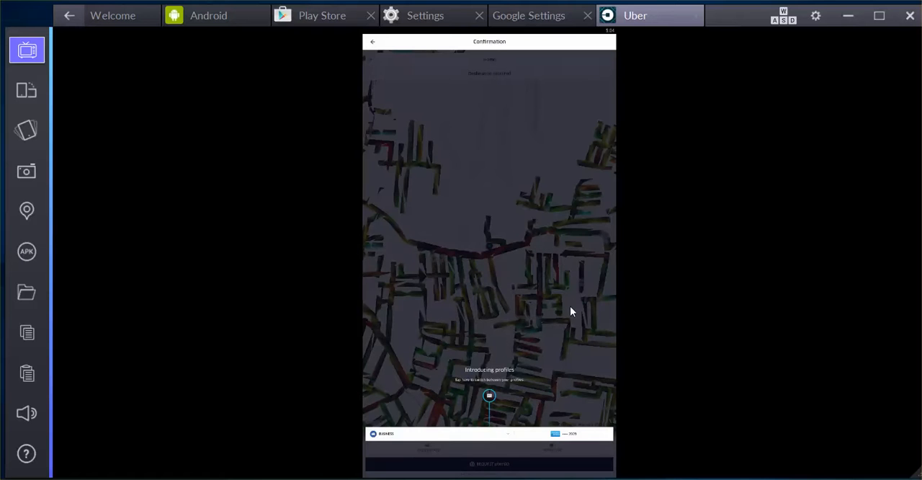